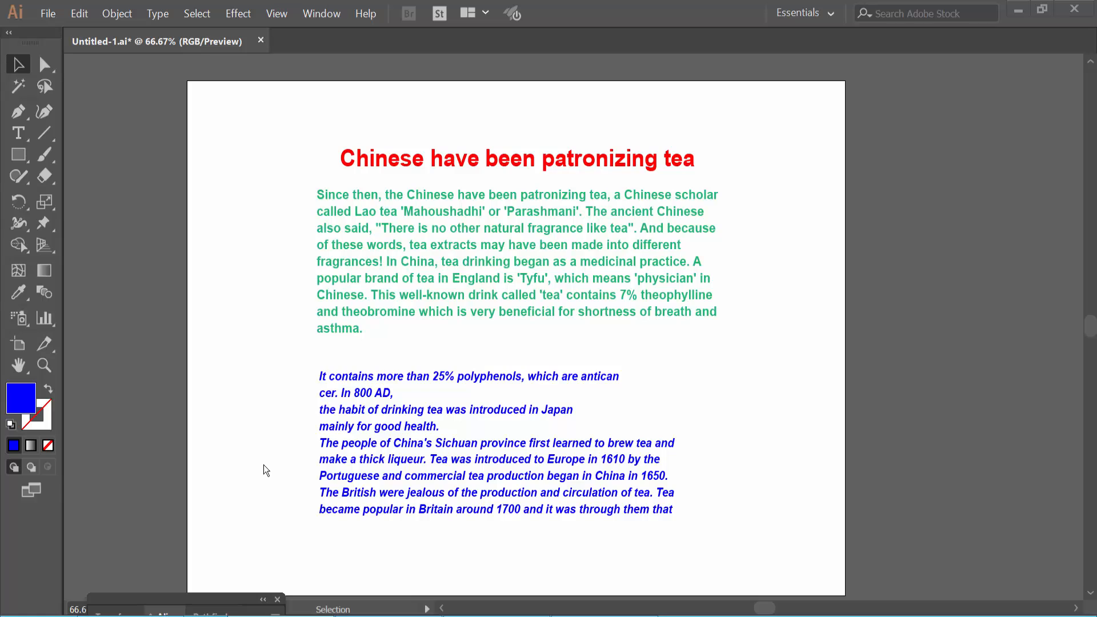
mouse_move(431, 359)
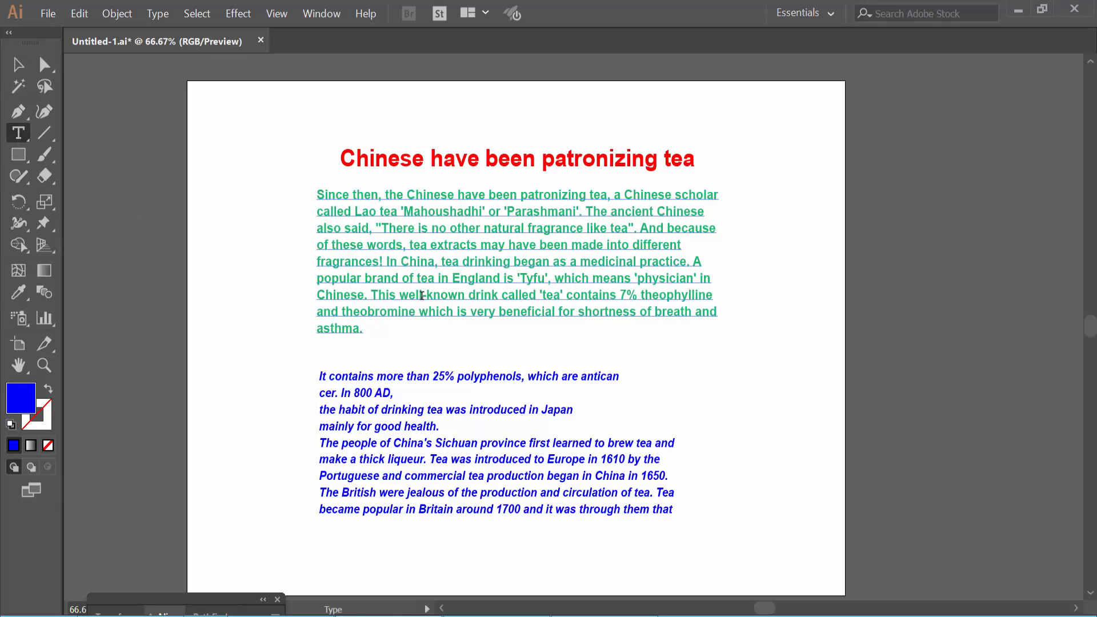
Highlight the body paragraph from the quoted sentence through 'asthma.' with the Type tool
click(376, 336)
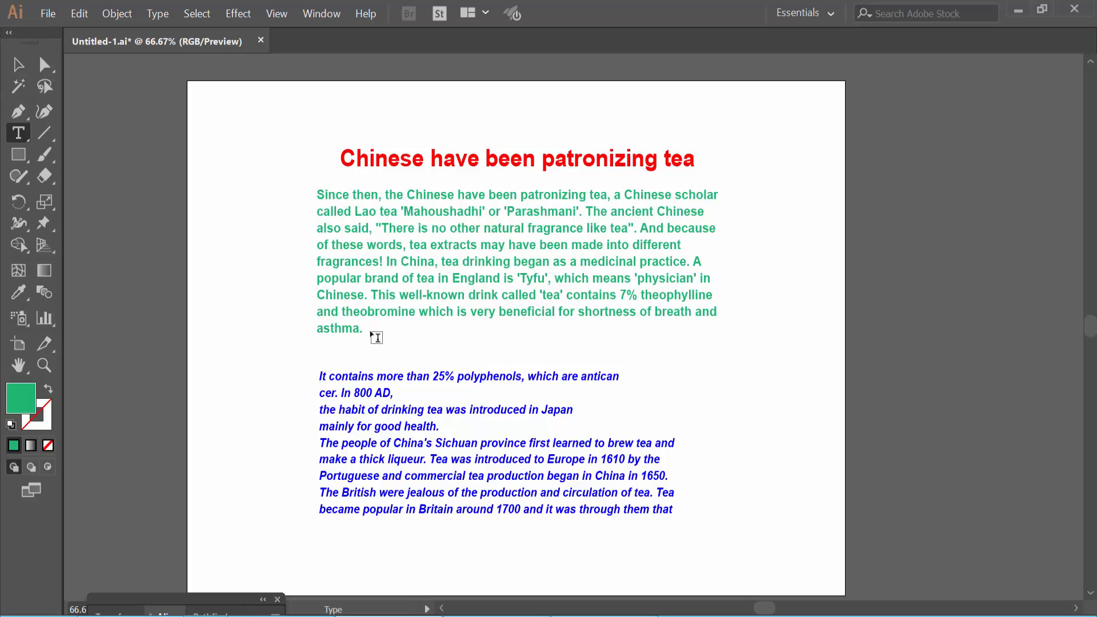
mouse_move(352, 320)
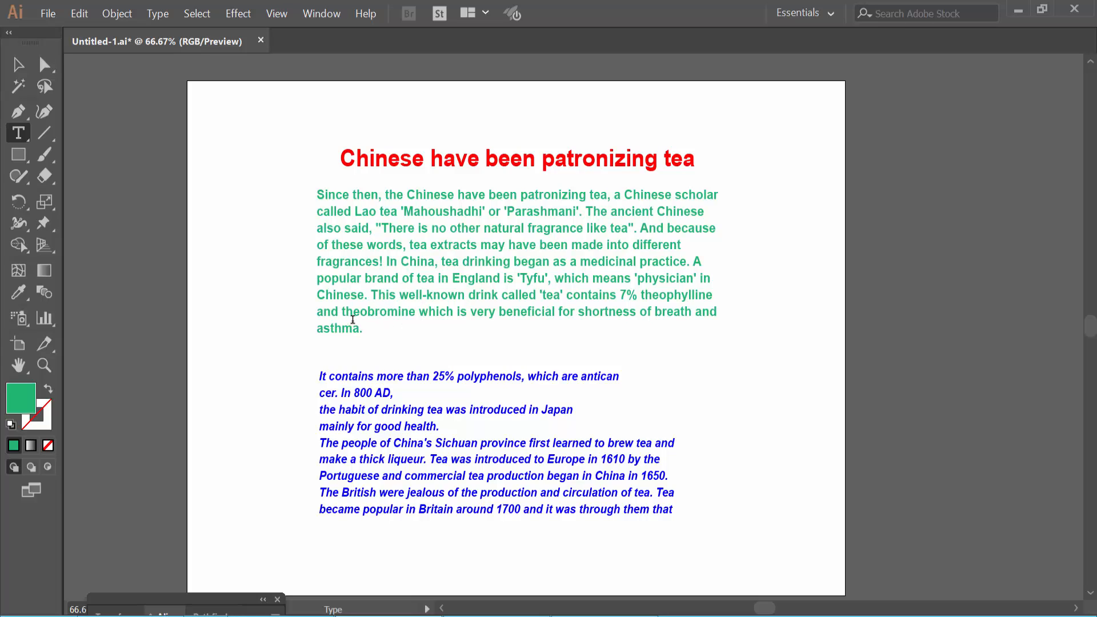
drag(317, 278, 363, 329)
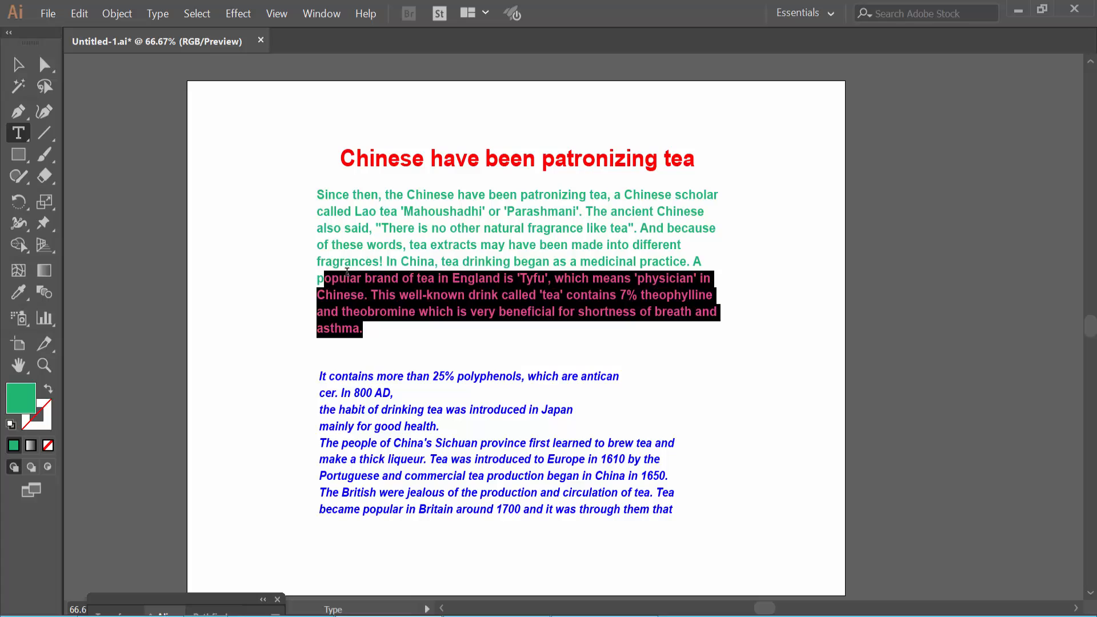
drag(350, 278, 379, 228)
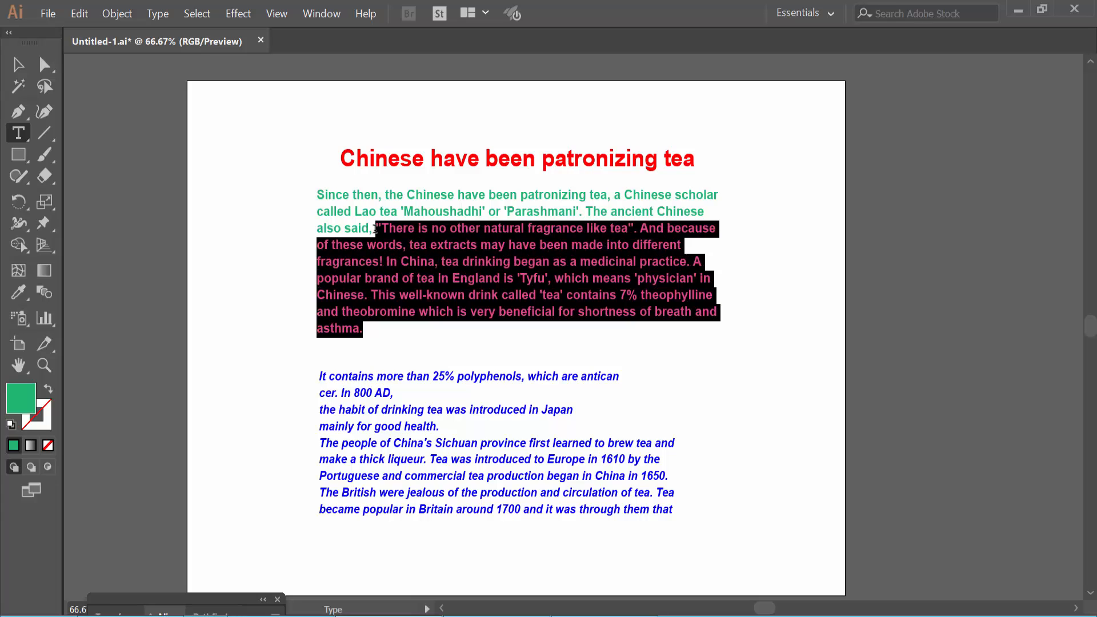
mouse_move(320, 13)
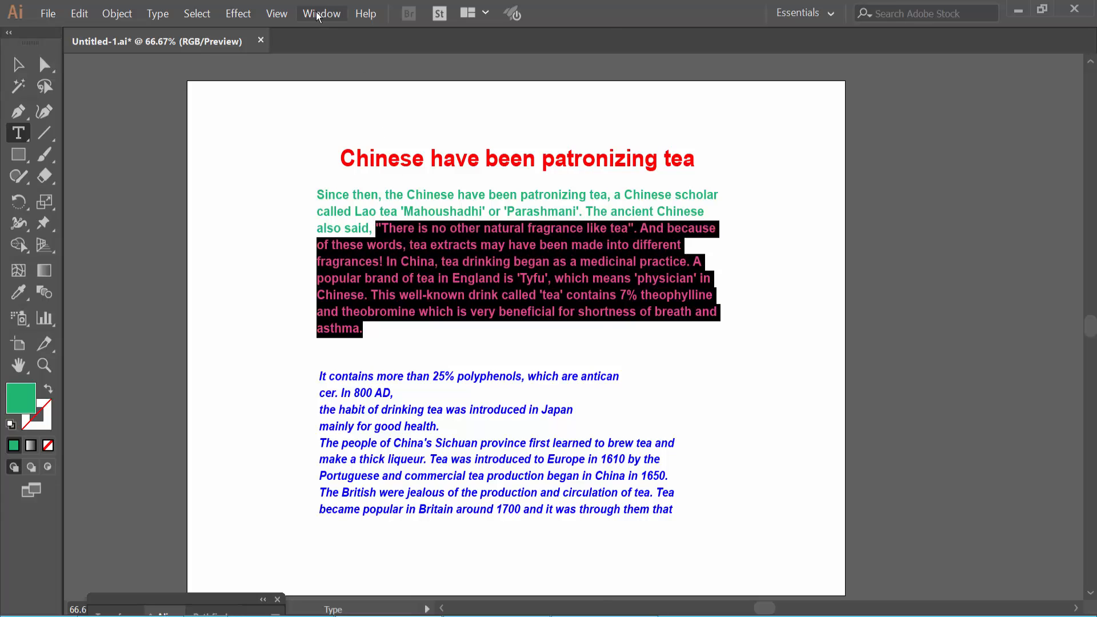
Show the Control bar and make the highlighted body text black via its Fill swatch
click(321, 13)
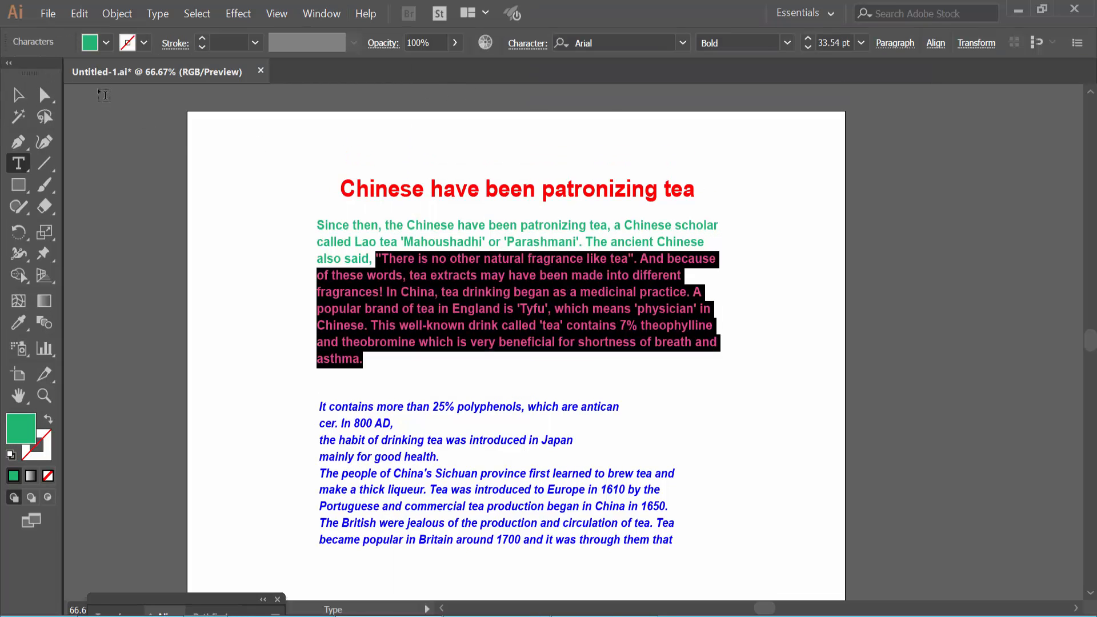
click(91, 43)
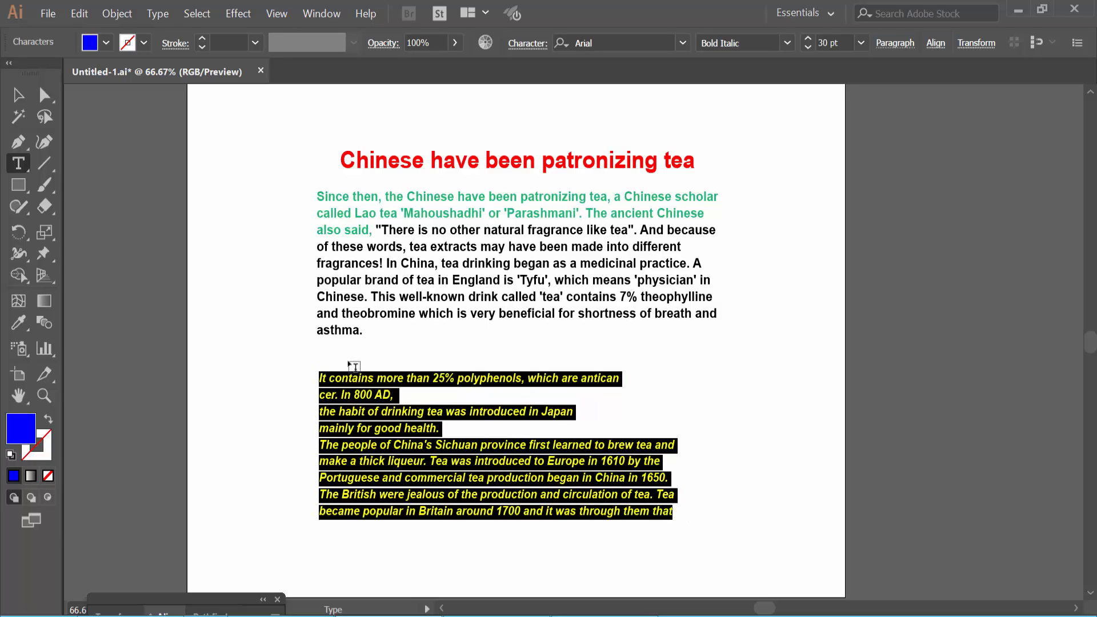
Show the Properties panel and give the italic paragraph a purple fill
click(320, 13)
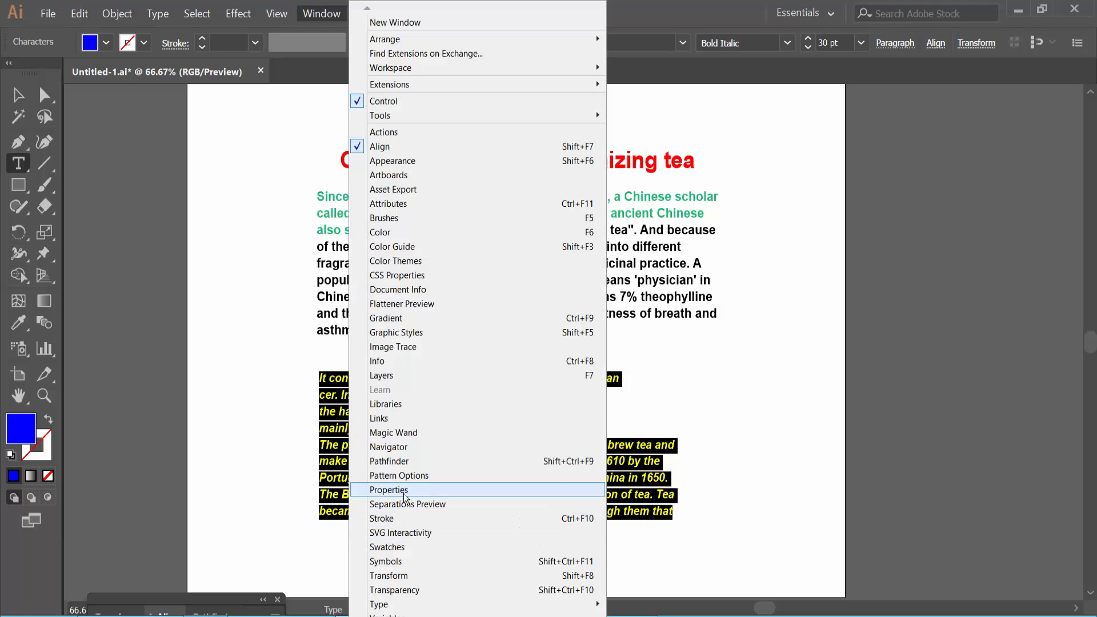
click(388, 490)
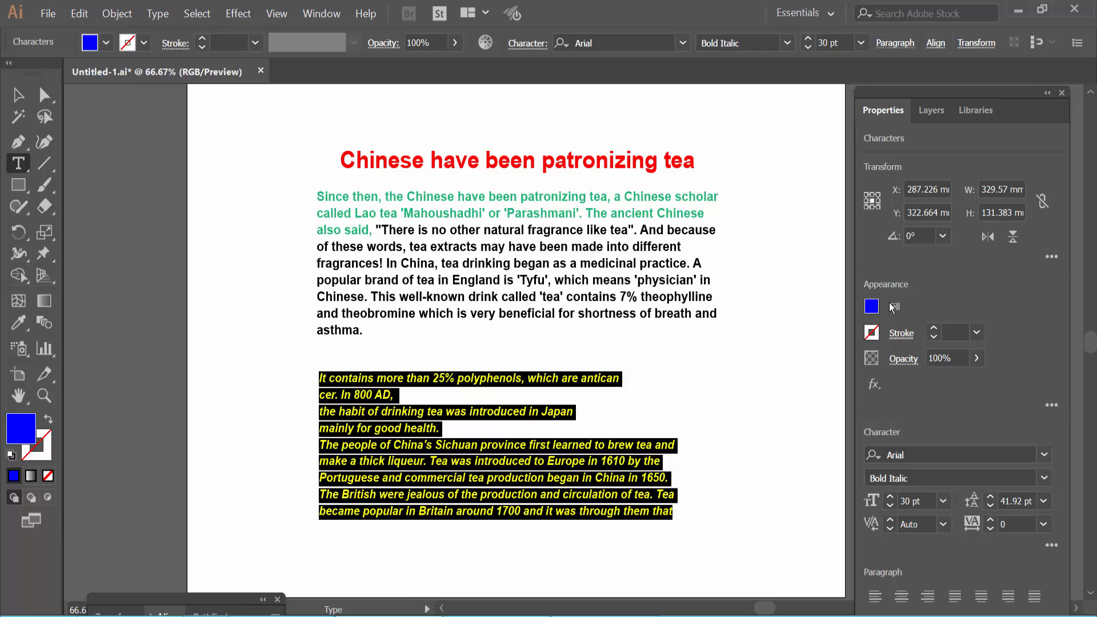
click(870, 306)
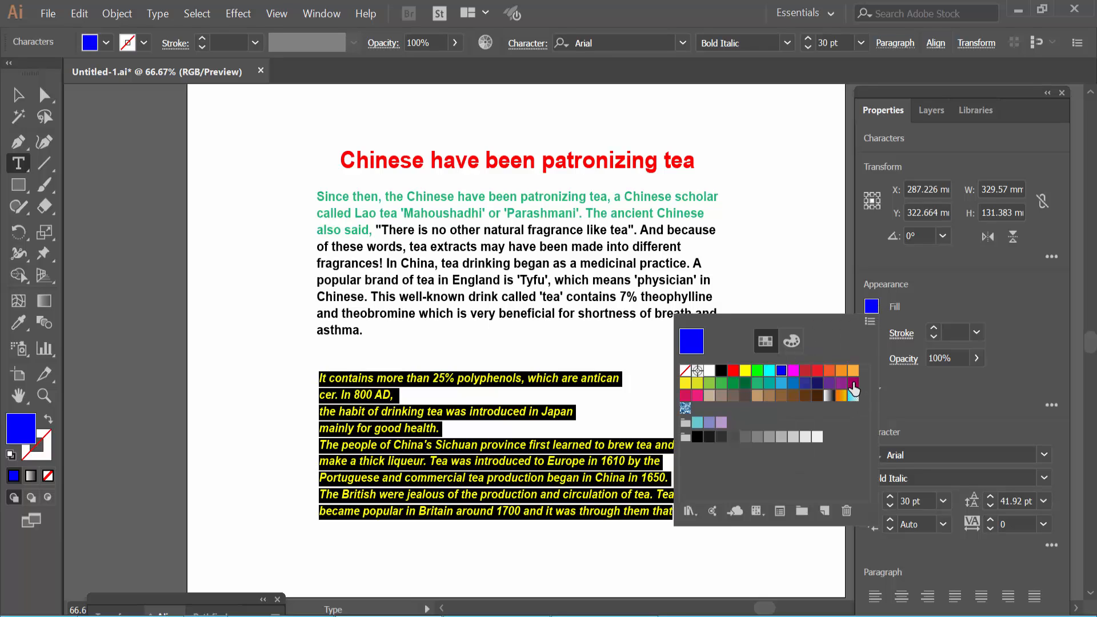
click(853, 383)
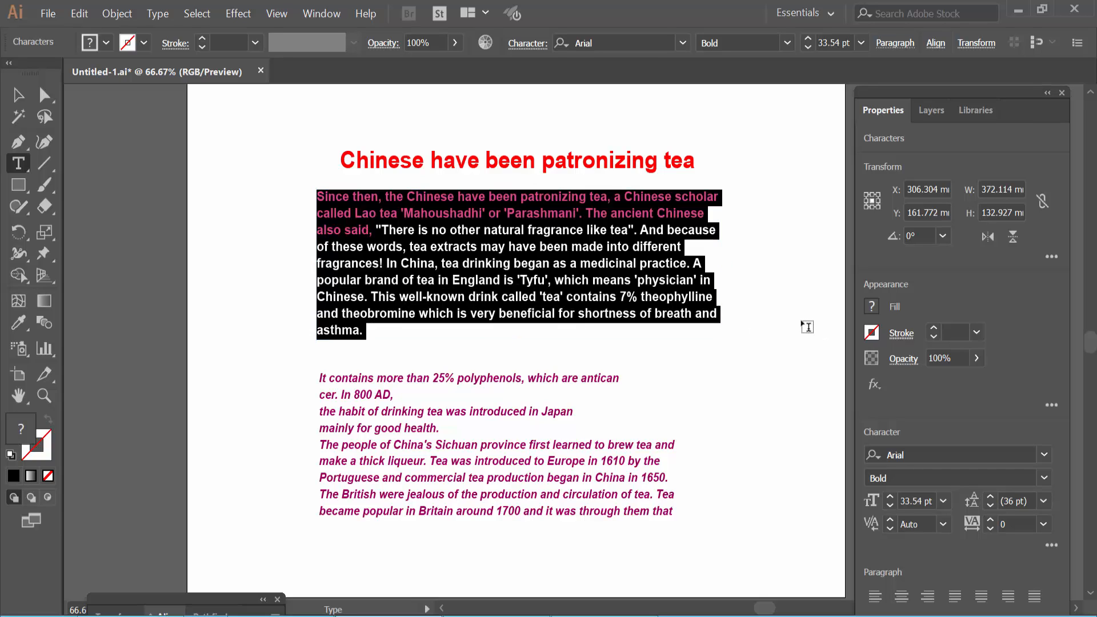
Make the whole body paragraph dark brown and return to the Selection tool
click(105, 42)
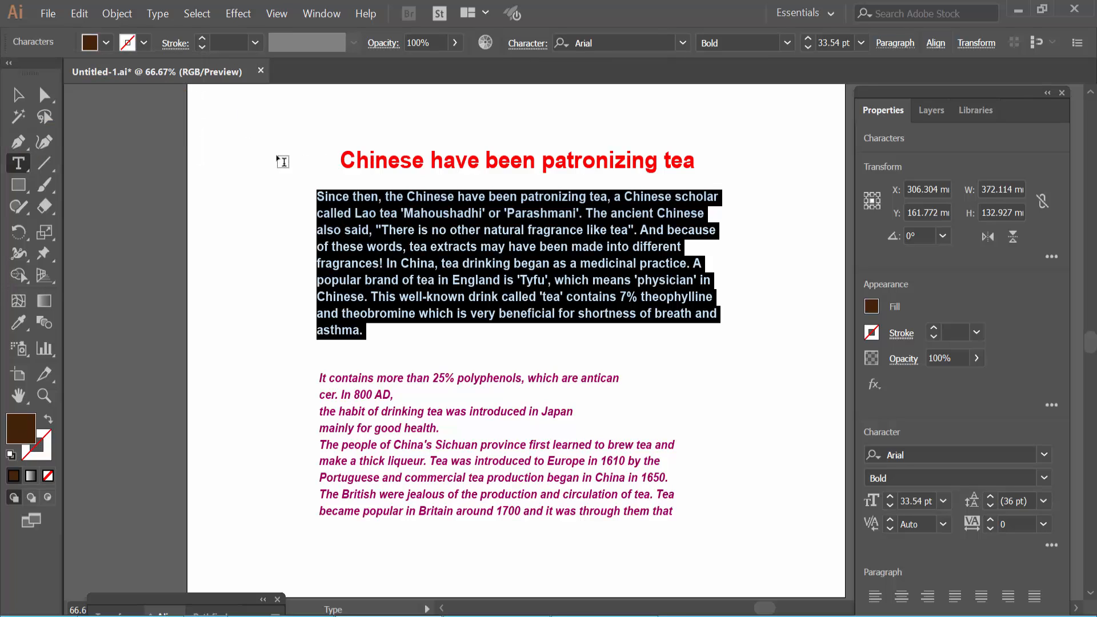
click(17, 95)
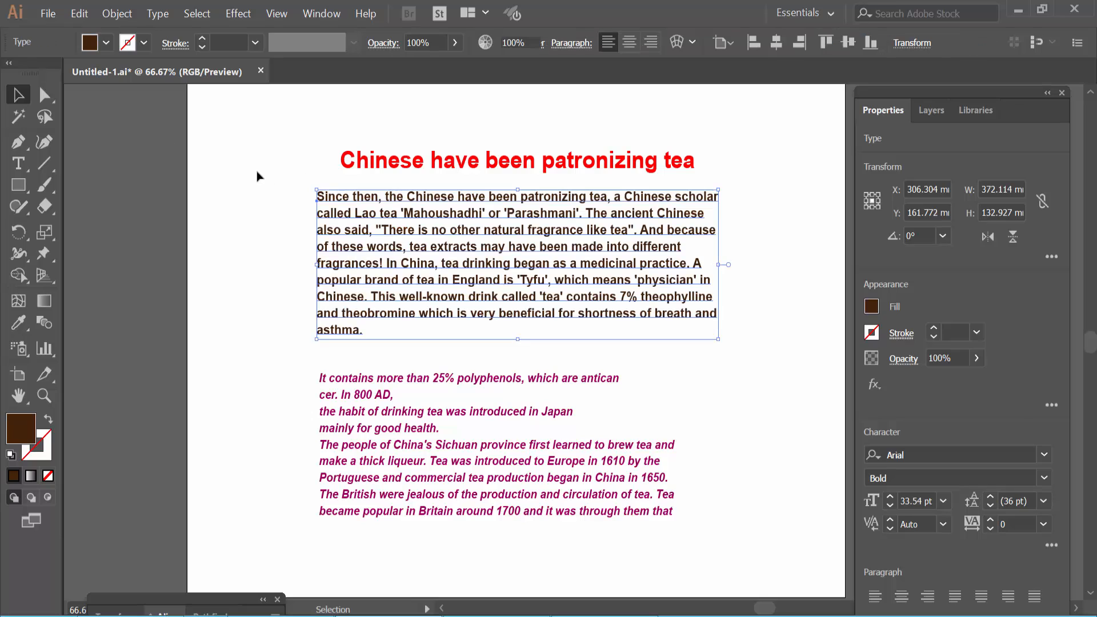